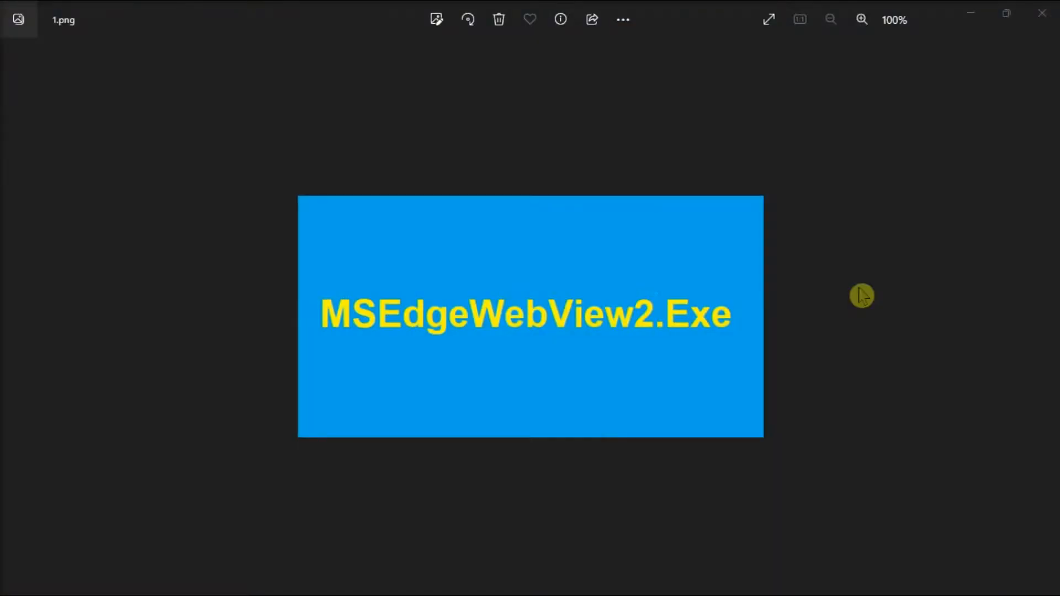
pyautogui.moveTo(853, 292)
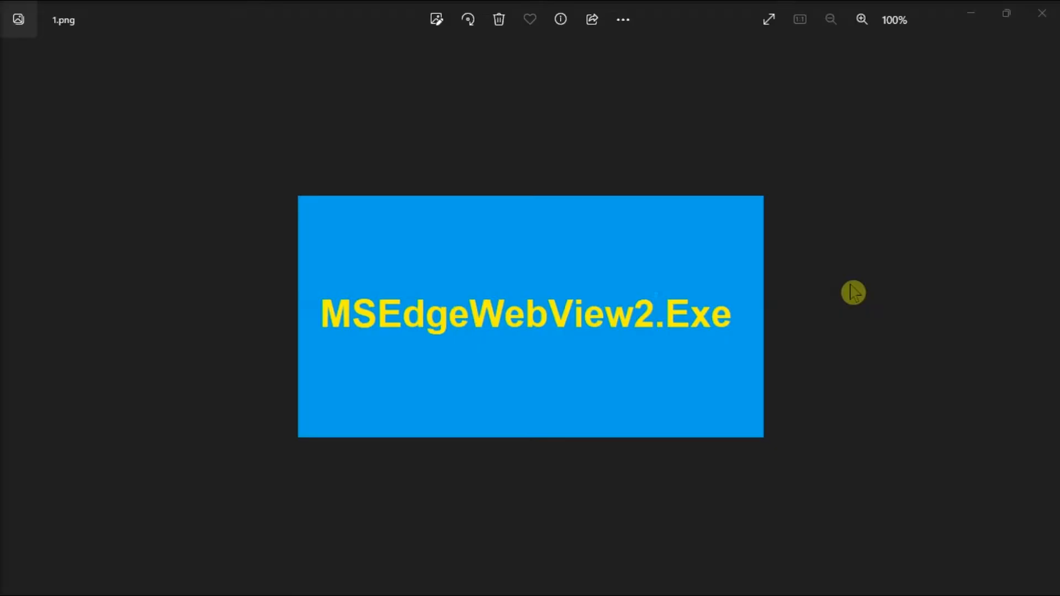
pyautogui.moveTo(316, 334)
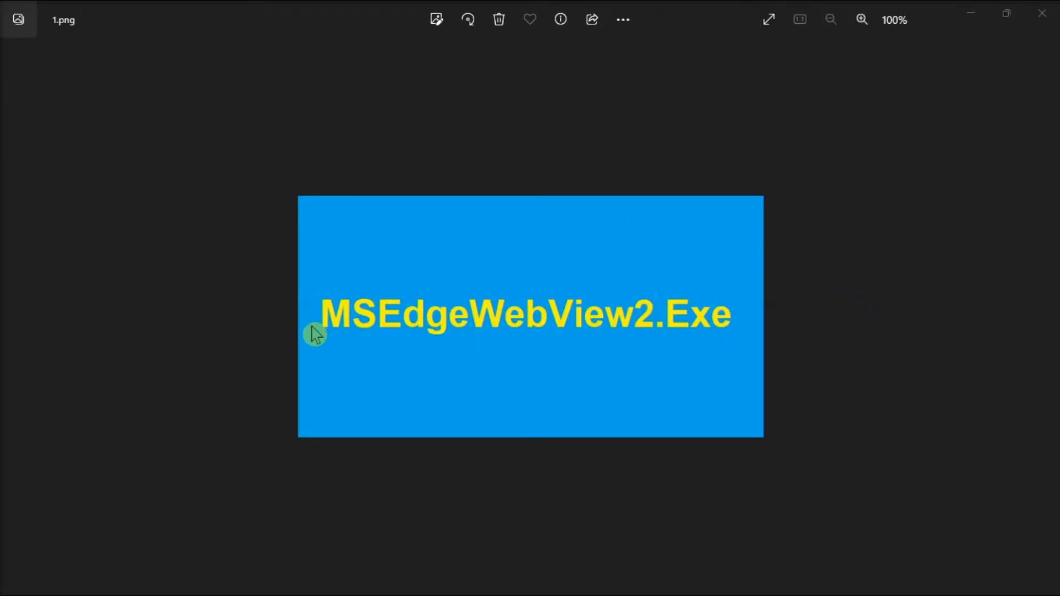
pyautogui.moveTo(1054, 318)
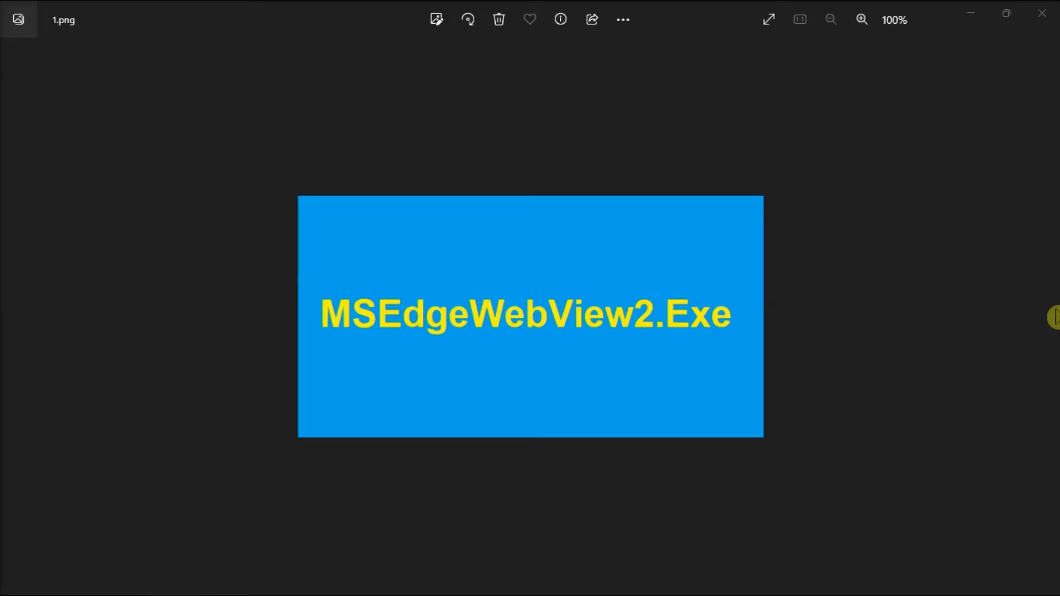
pyautogui.moveTo(977, 306)
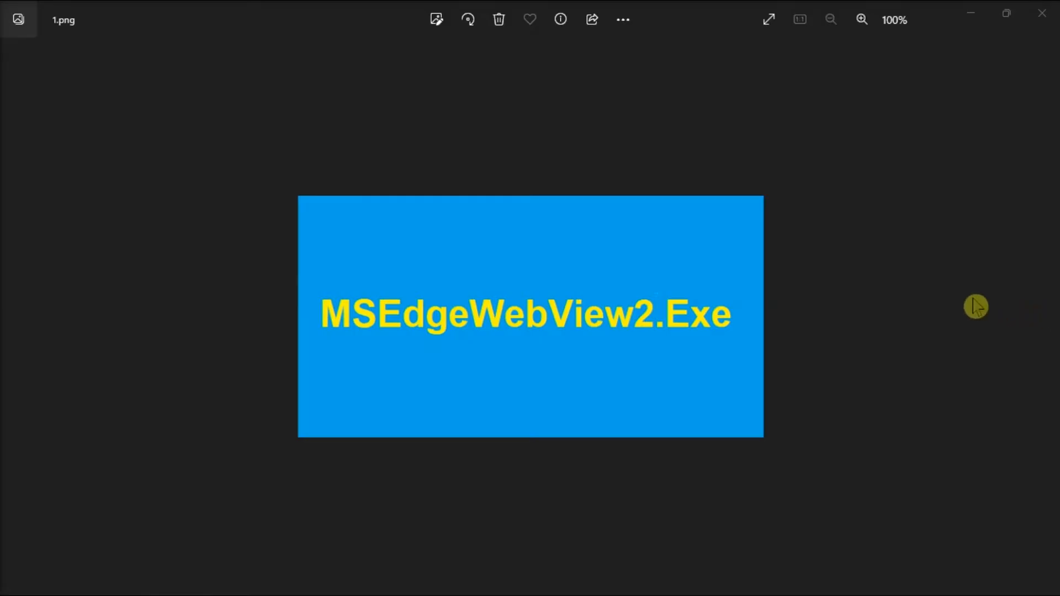
pyautogui.moveTo(351, 594)
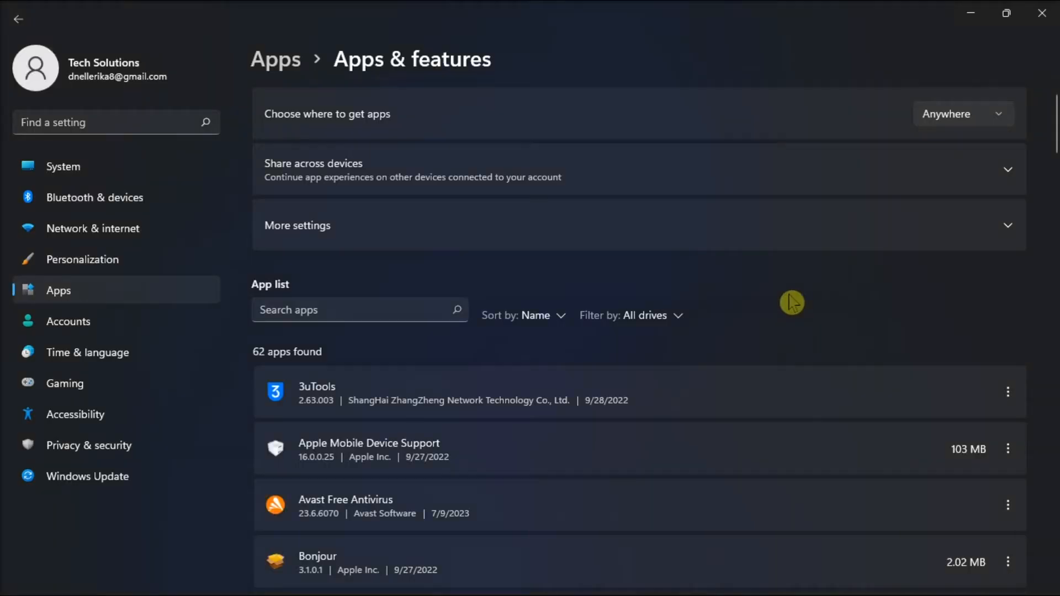
# Step: Locate Microsoft Edge WebView2 Runtime in the Apps & features list and open its options
pyautogui.scroll(-3)
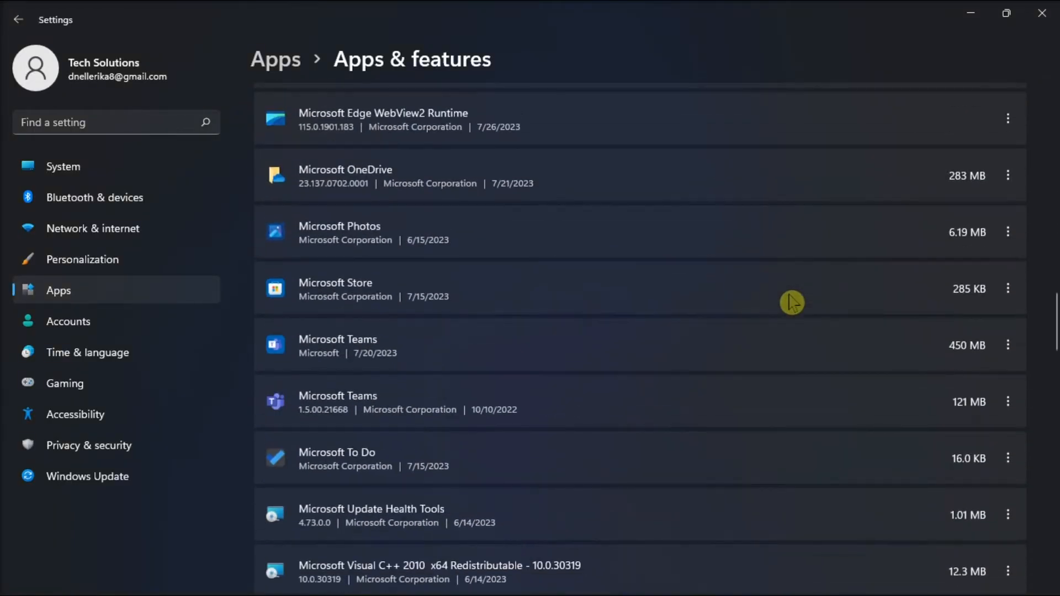
pyautogui.scroll(3)
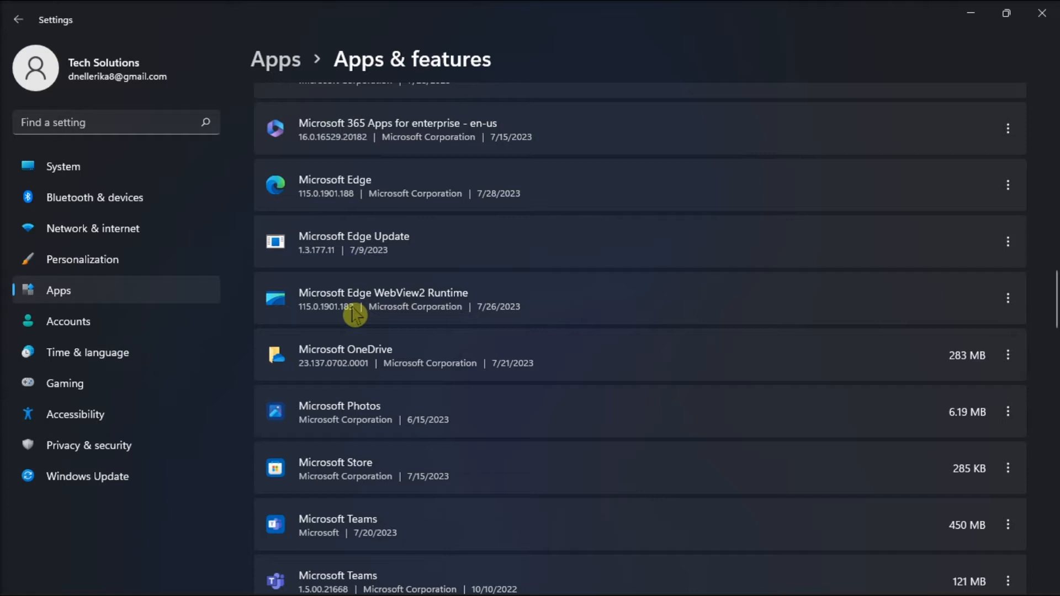
pyautogui.moveTo(482, 313)
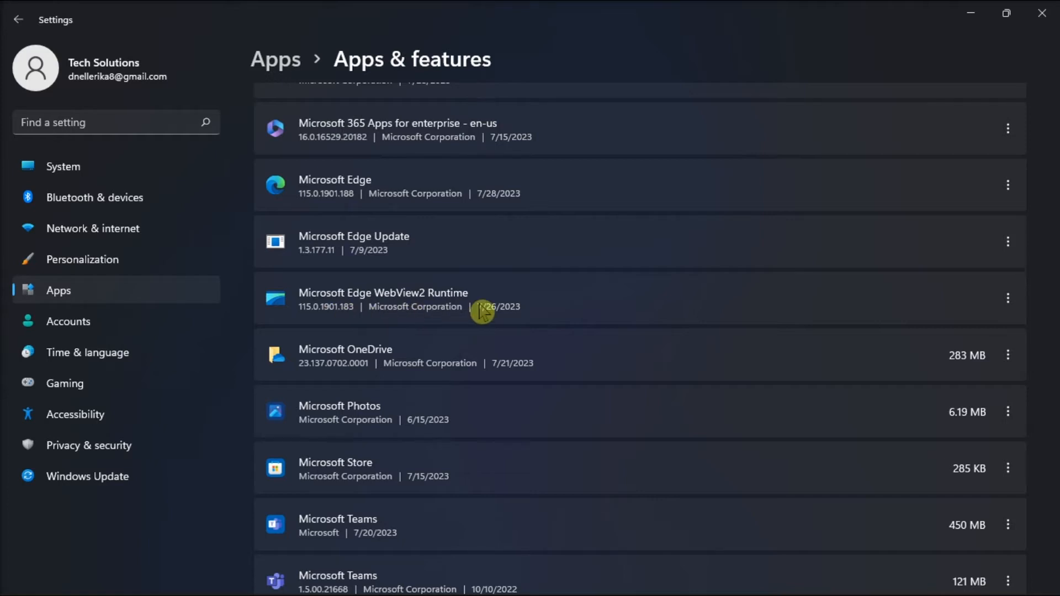
pyautogui.click(1008, 298)
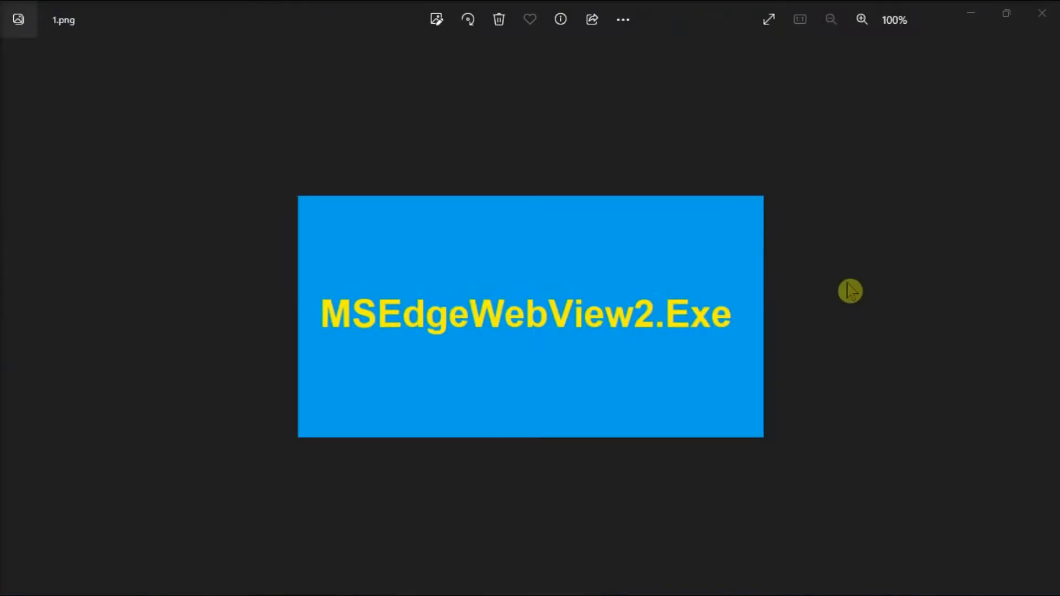
# Step: Relaunch Windows Settings from the Start menu's pinned apps
pyautogui.click(370, 577)
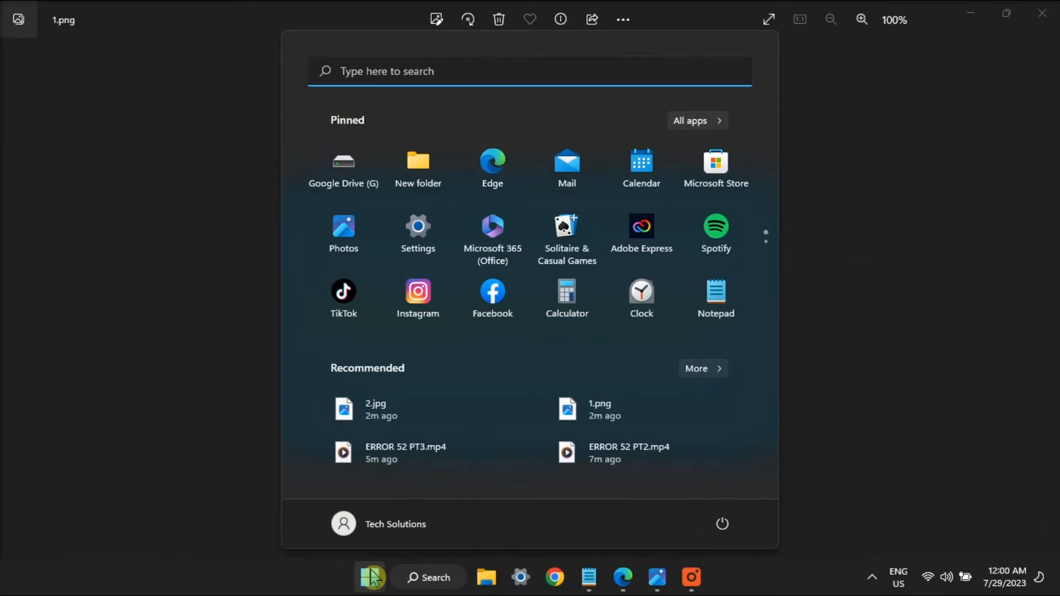
pyautogui.click(417, 227)
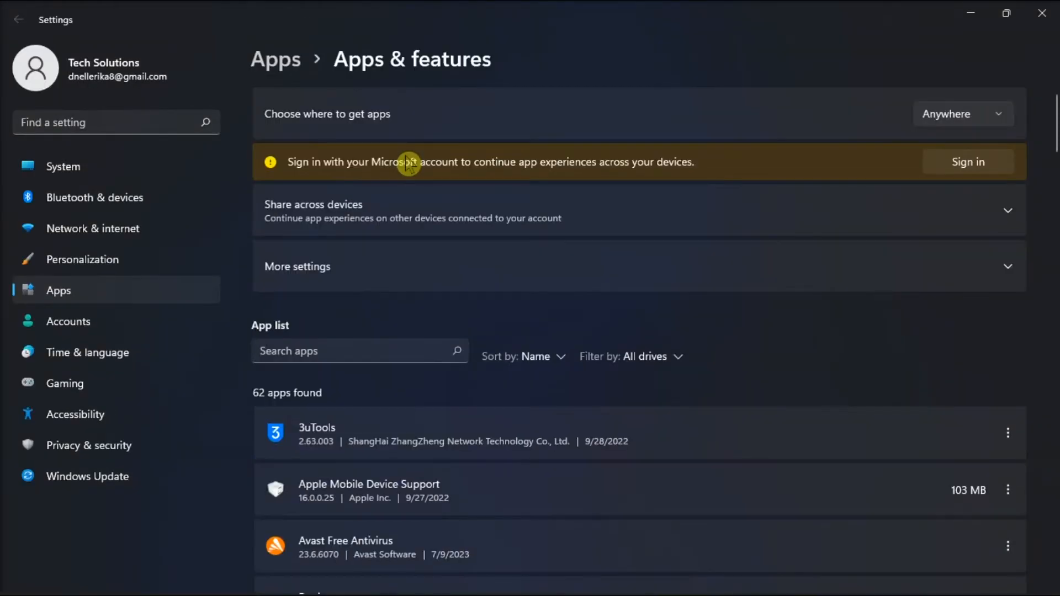
# Step: Show Modify and Uninstall for WebView2 Runtime, then bring Settings back up
pyautogui.scroll(-3)
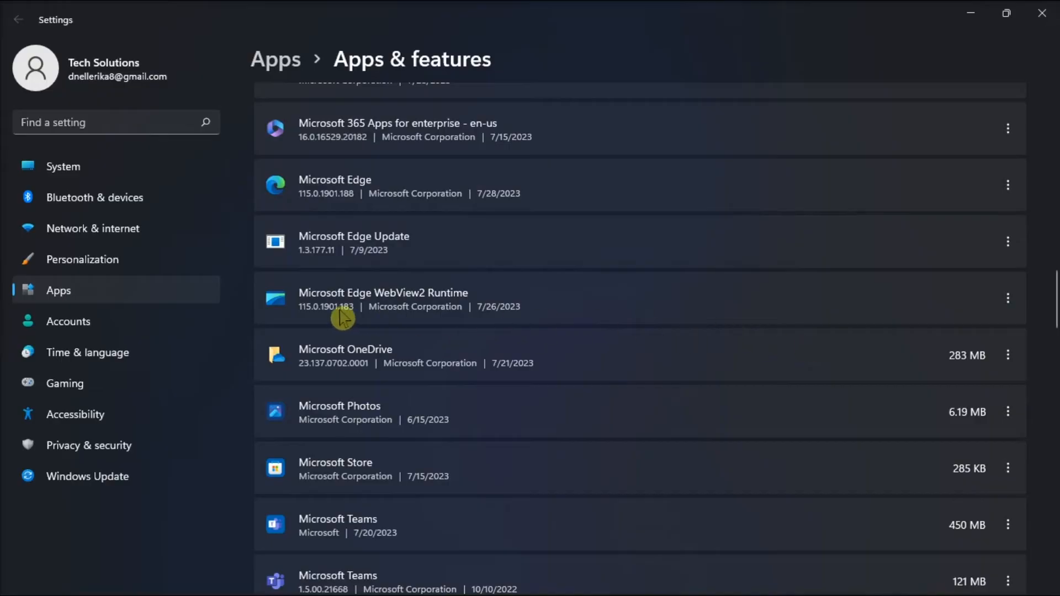
pyautogui.moveTo(1007, 298)
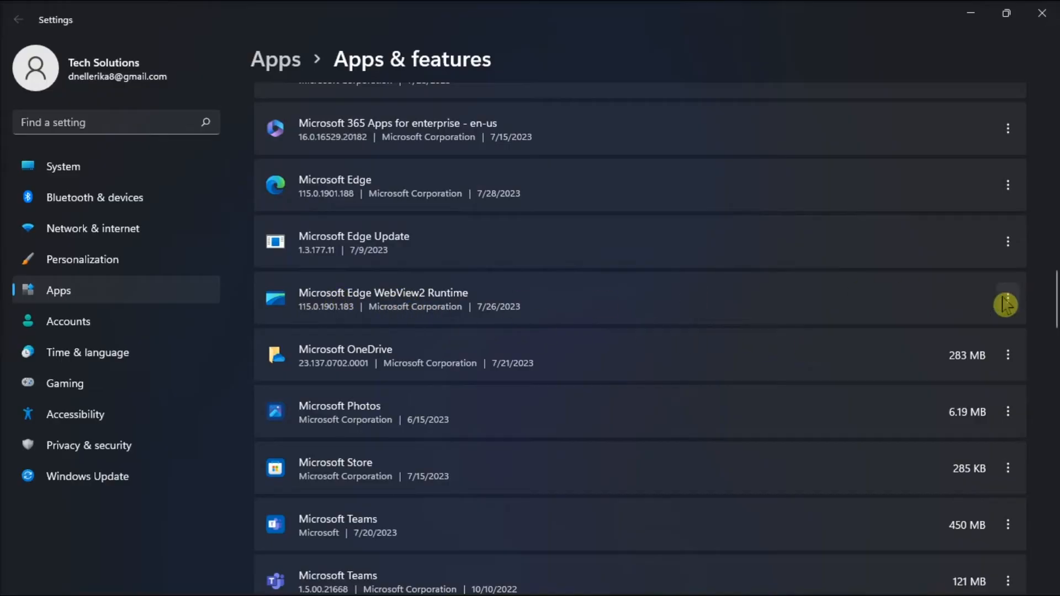
pyautogui.click(1008, 297)
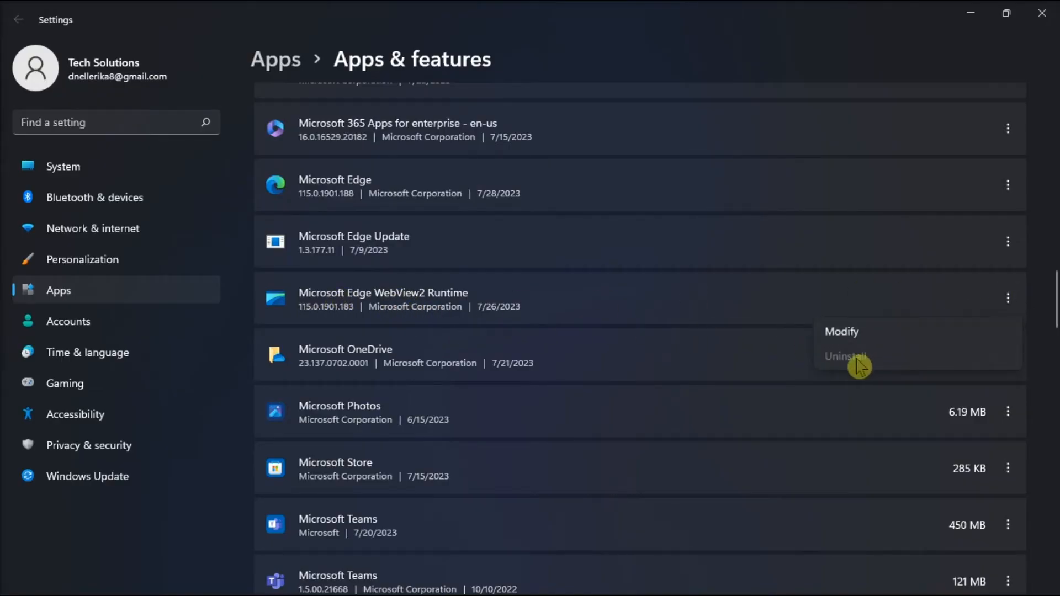
pyautogui.moveTo(865, 371)
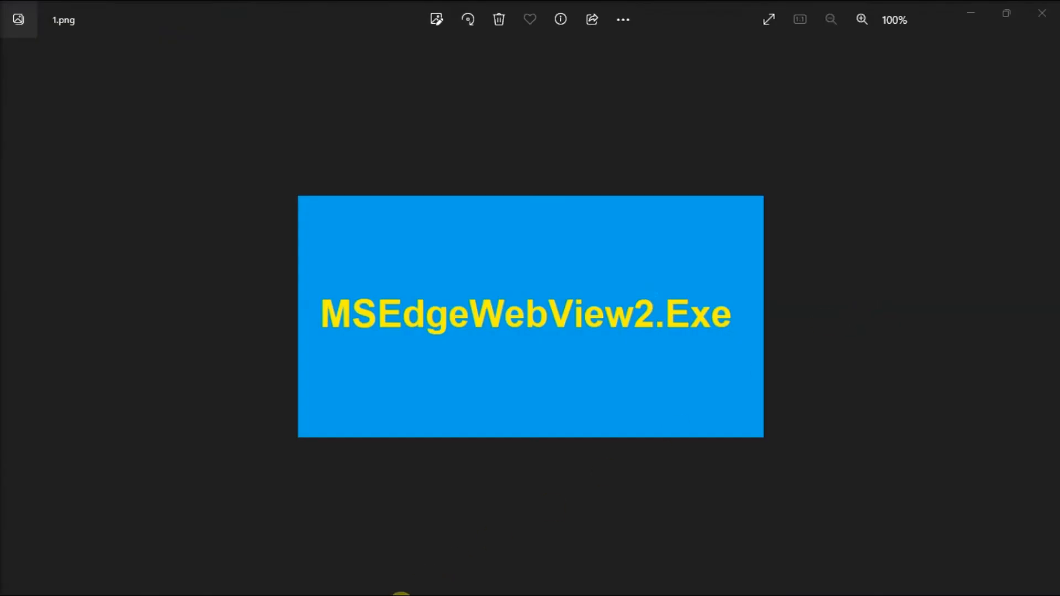
pyautogui.click(370, 577)
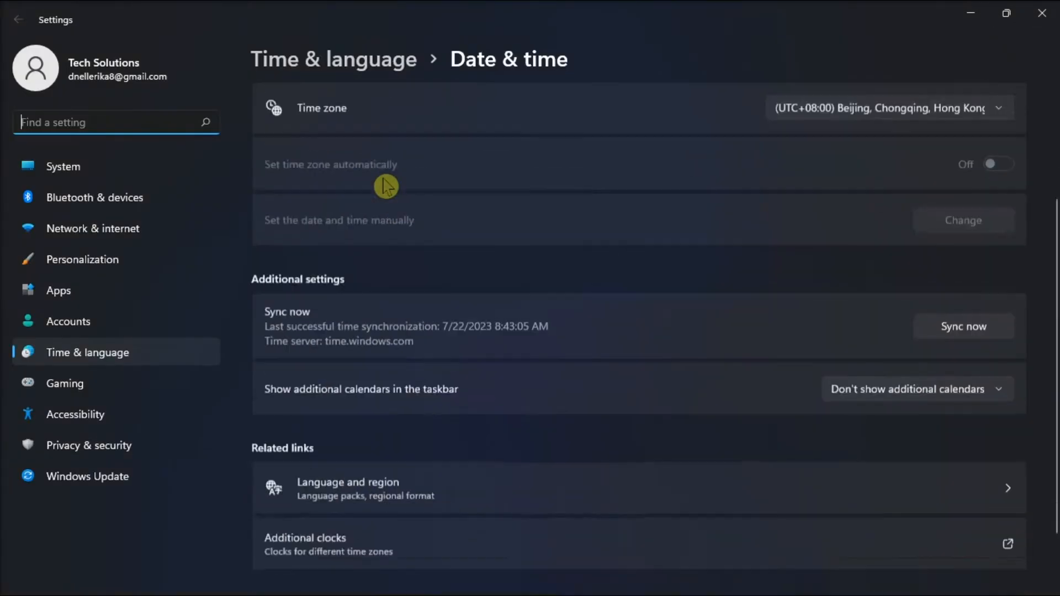
# Step: Scroll through Time & language > Date & time, then launch Microsoft Edge from the taskbar
pyautogui.scroll(-3)
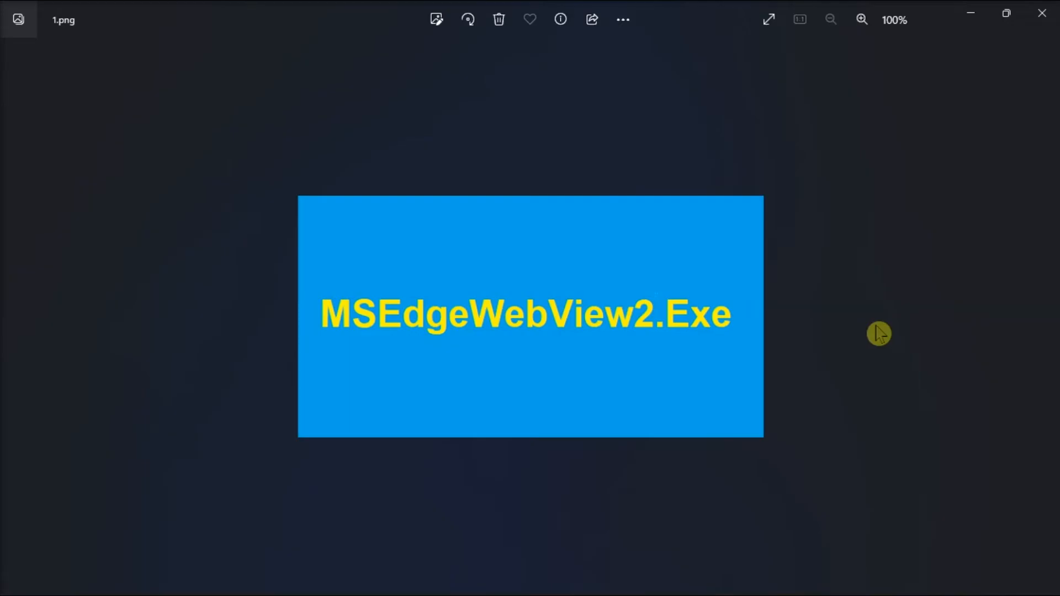
pyautogui.click(657, 578)
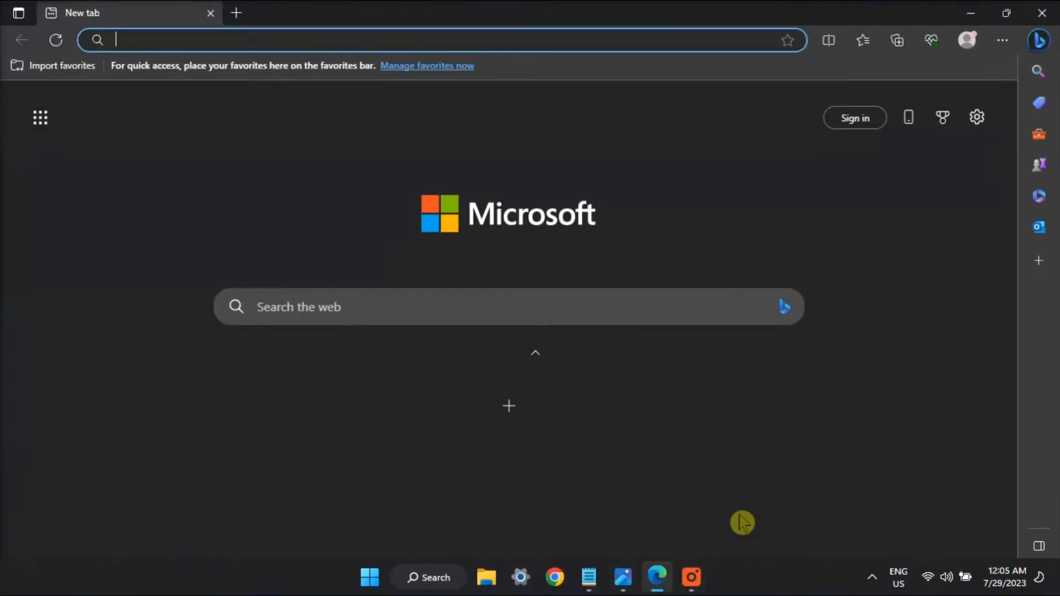
# Step: Open Edge's Settings from the Settings and more menu
pyautogui.click(1002, 40)
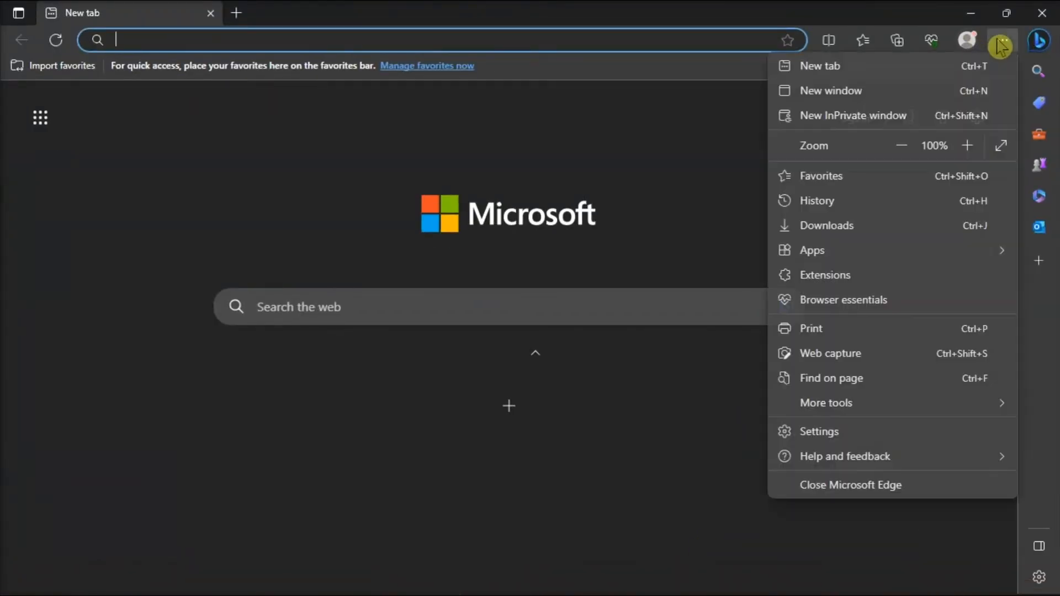
pyautogui.moveTo(832, 436)
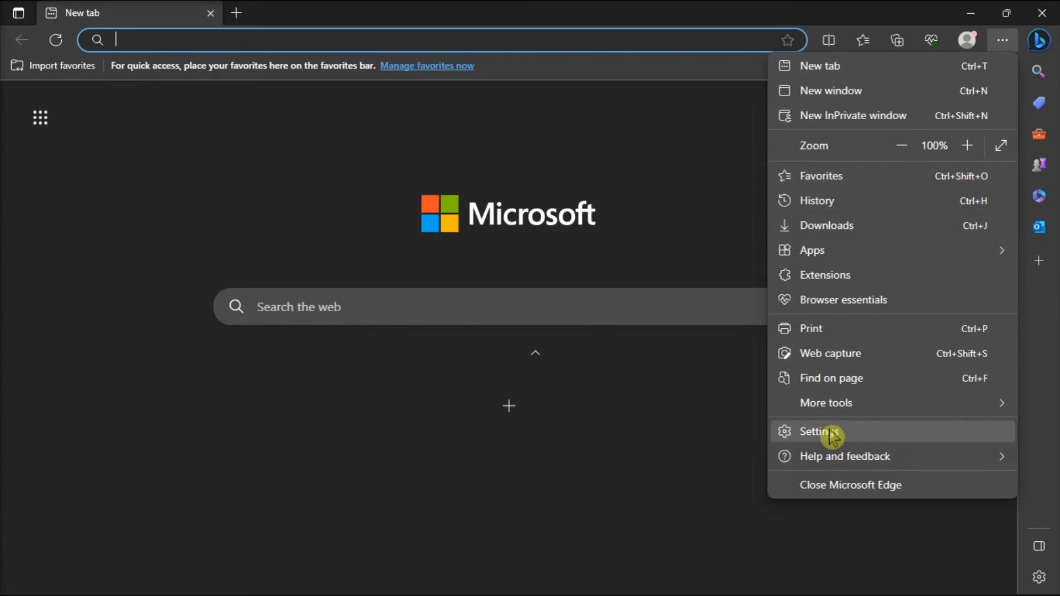
pyautogui.click(818, 431)
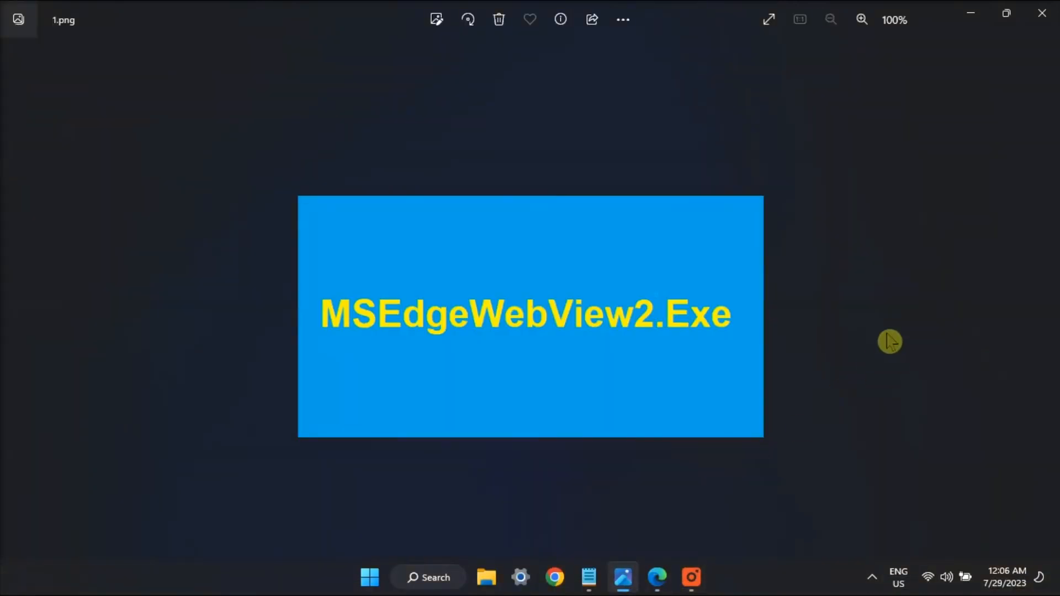
pyautogui.moveTo(892, 319)
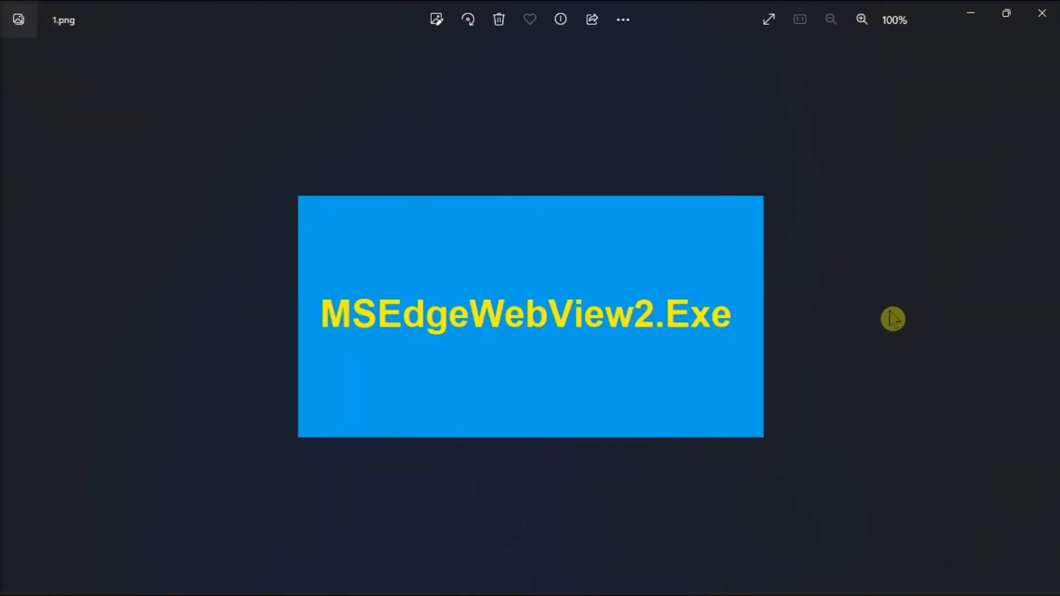